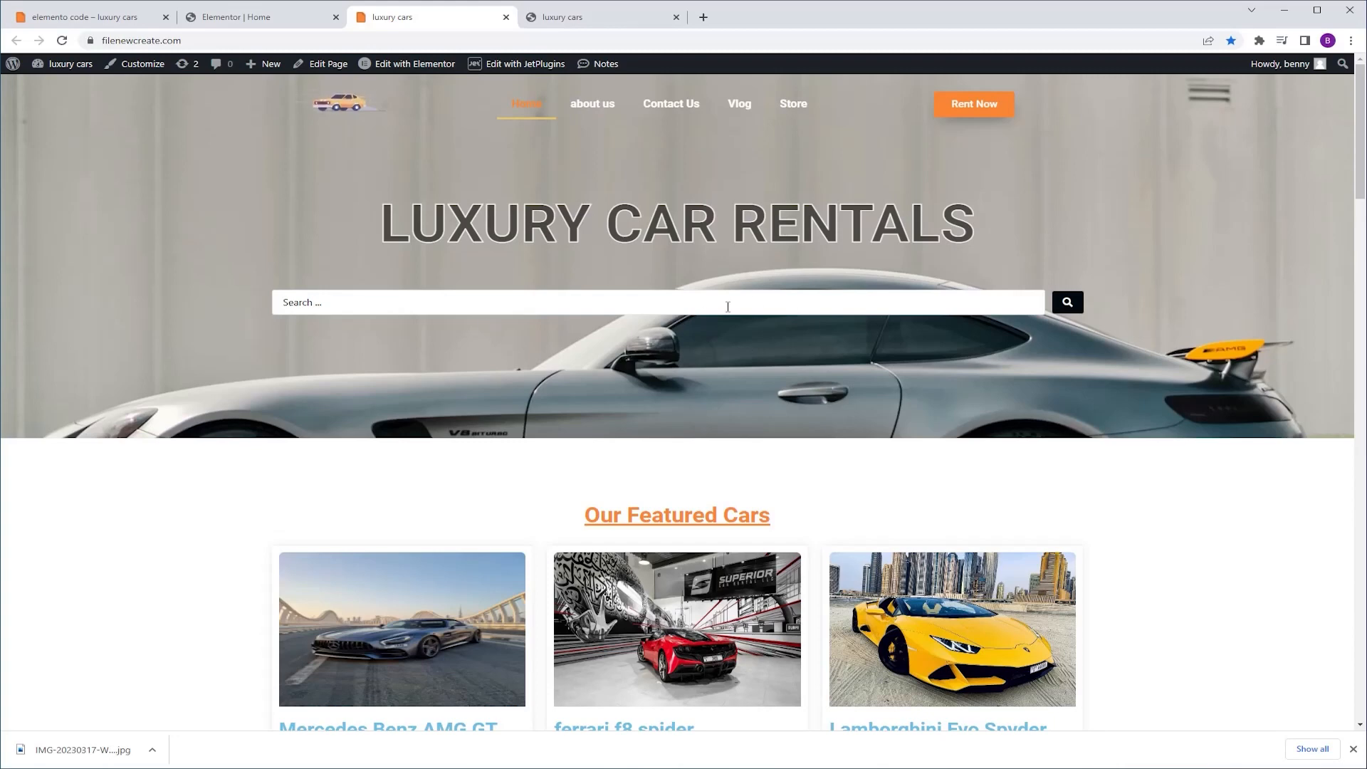
mouse_move(722, 143)
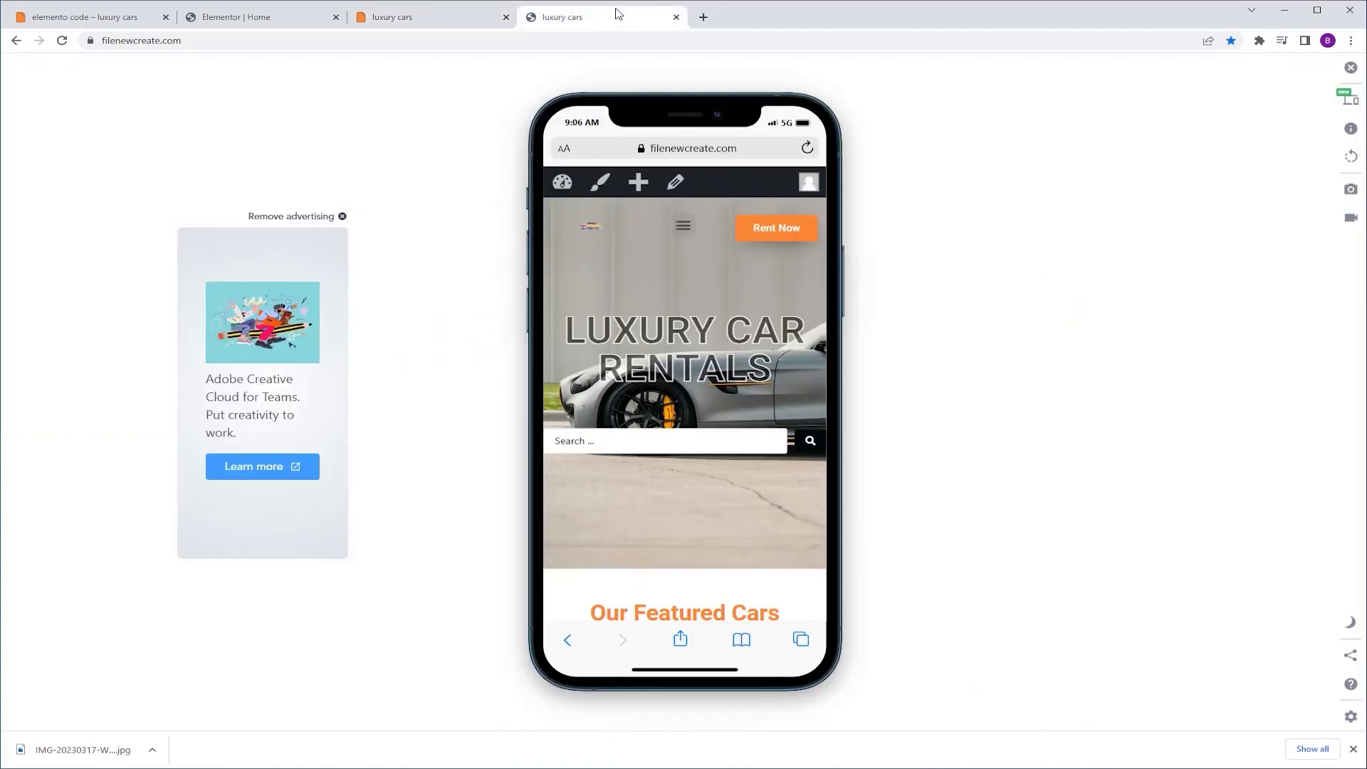
Step: Search 'ferrari' on the mobile site preview and scroll to the Ferrari results
click(641, 543)
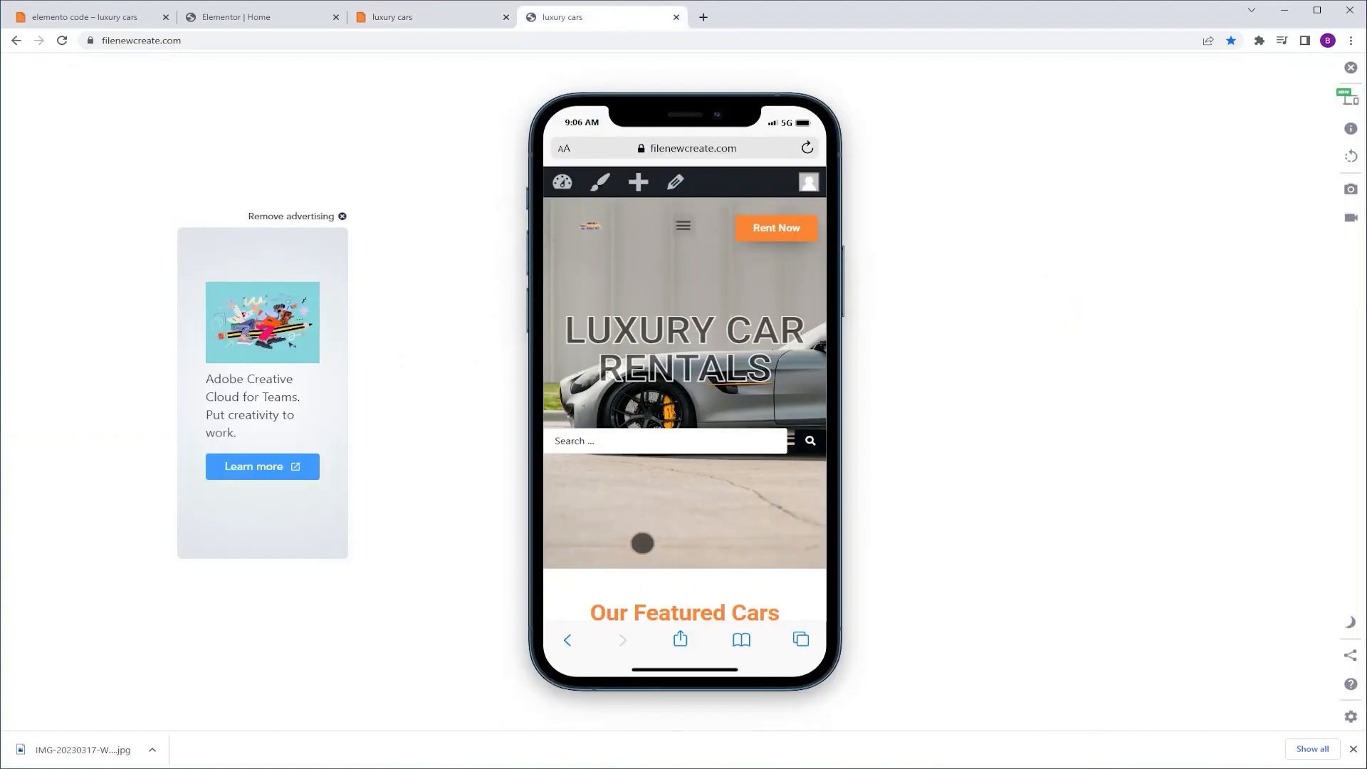
click(665, 441)
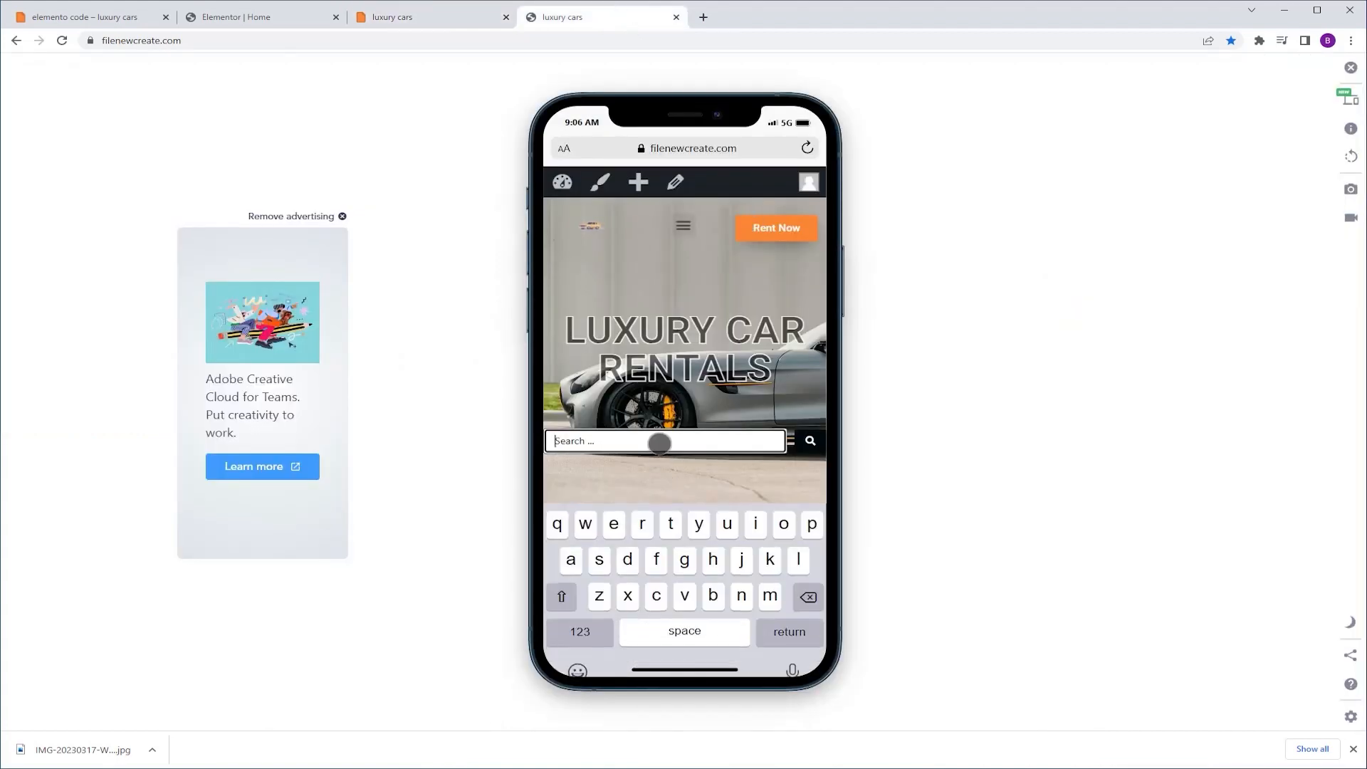
text(ferrari)
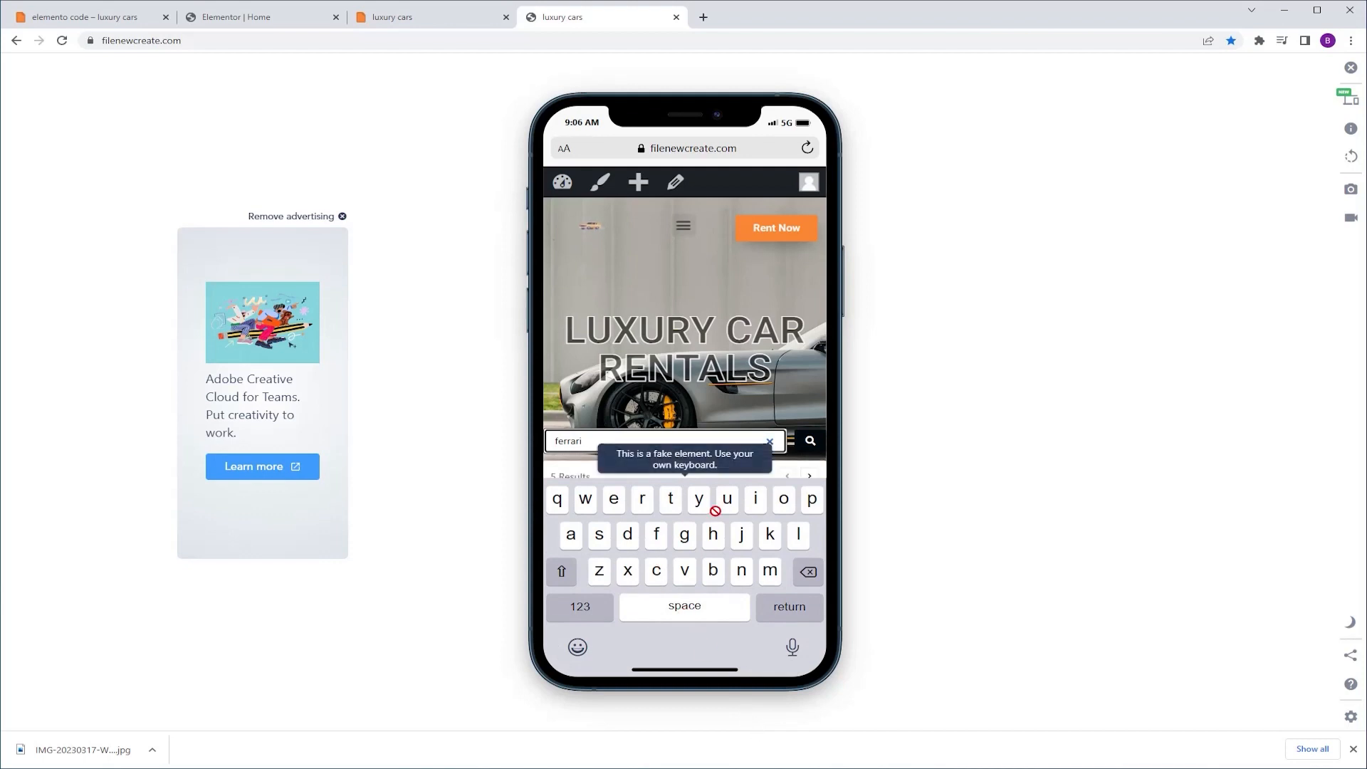
scroll(down, 3)
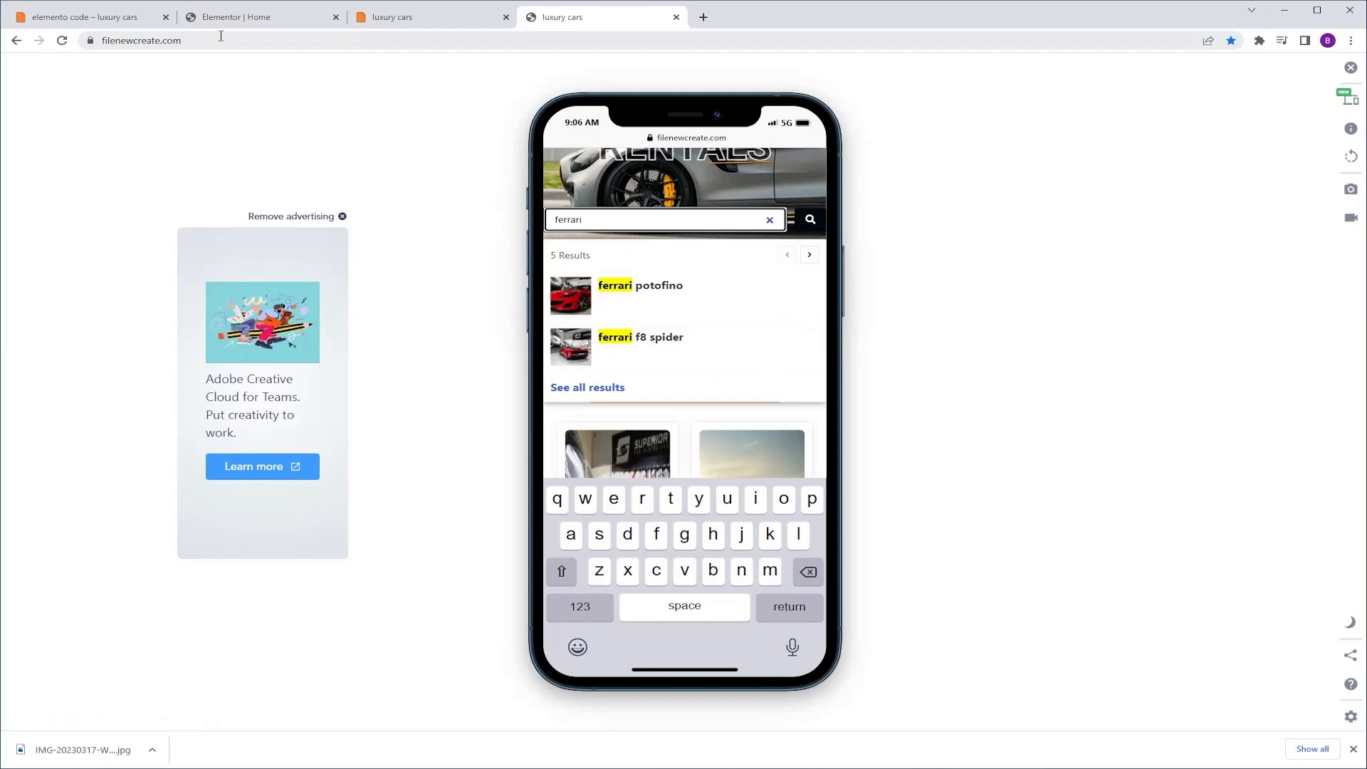
Step: Add CSS class 'searchbar' to the Ajax Search widget and place an empty HTML widget below
click(253, 17)
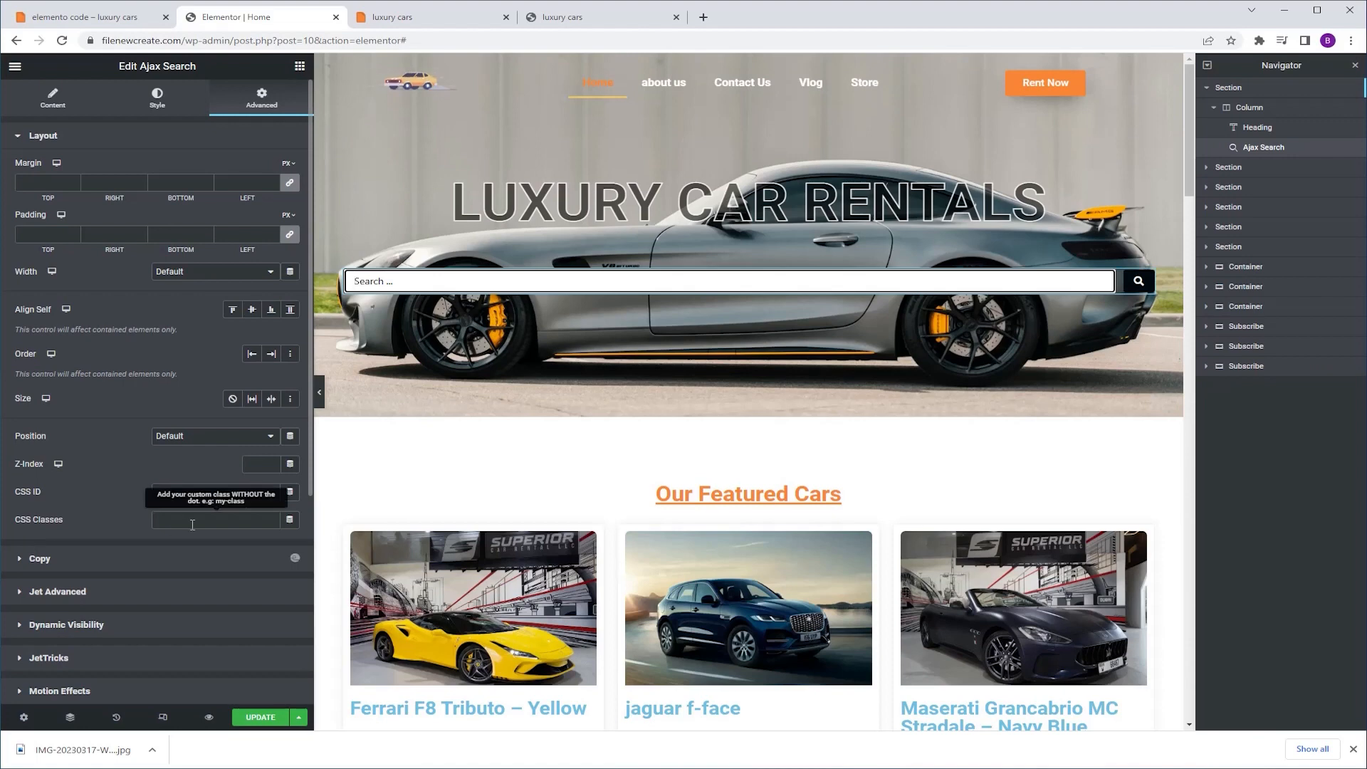
text(searchbar)
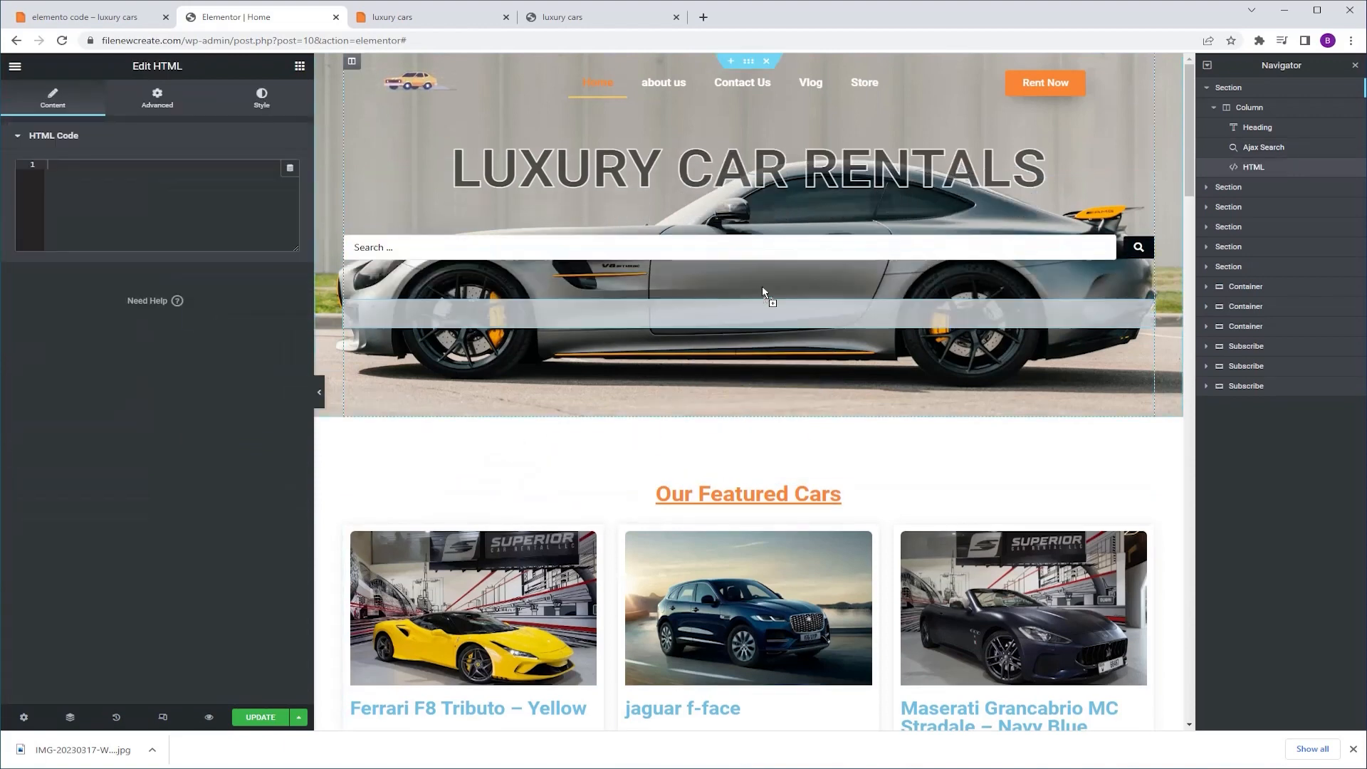
click(83, 16)
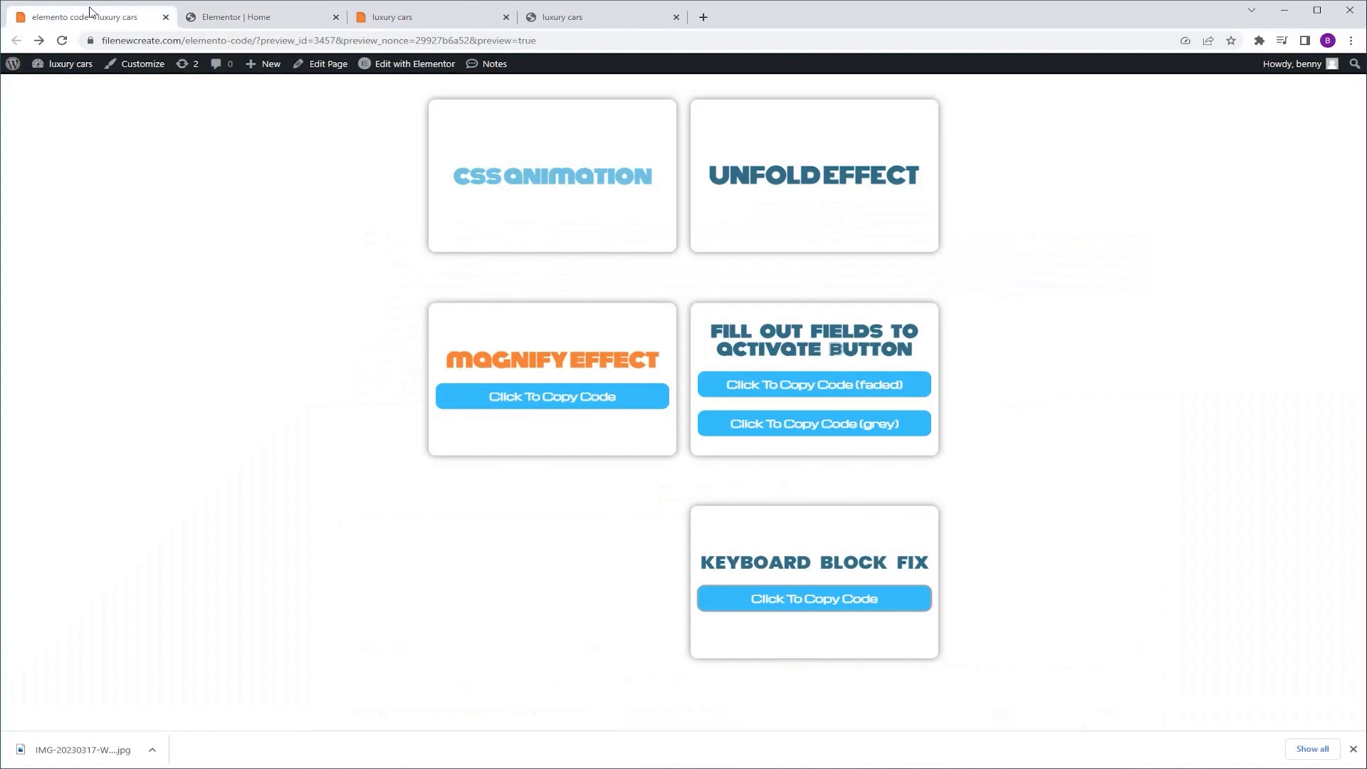
Step: Copy the Keyboard Block Fix code and paste it into the HTML widget
click(812, 598)
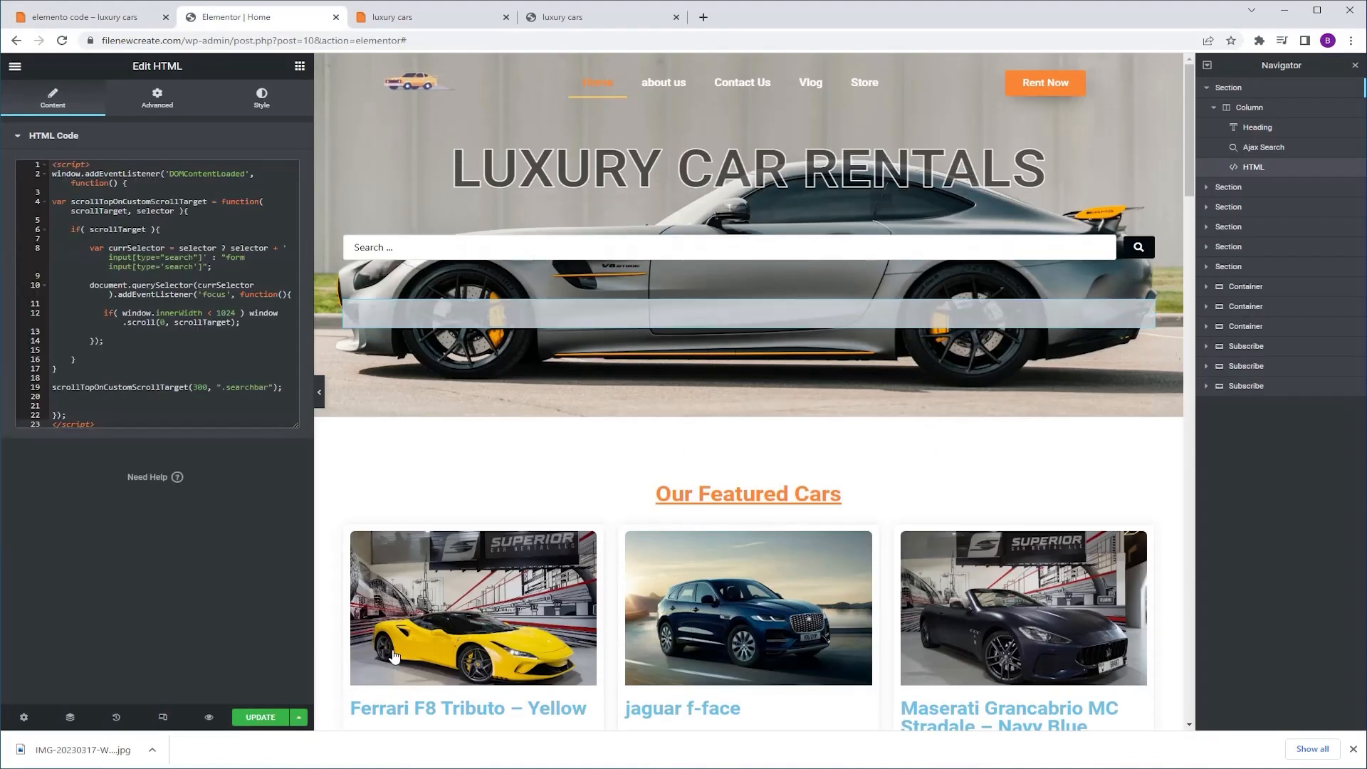
Step: Update the Elementor page and open the car rental homepage preview in a new tab
click(260, 717)
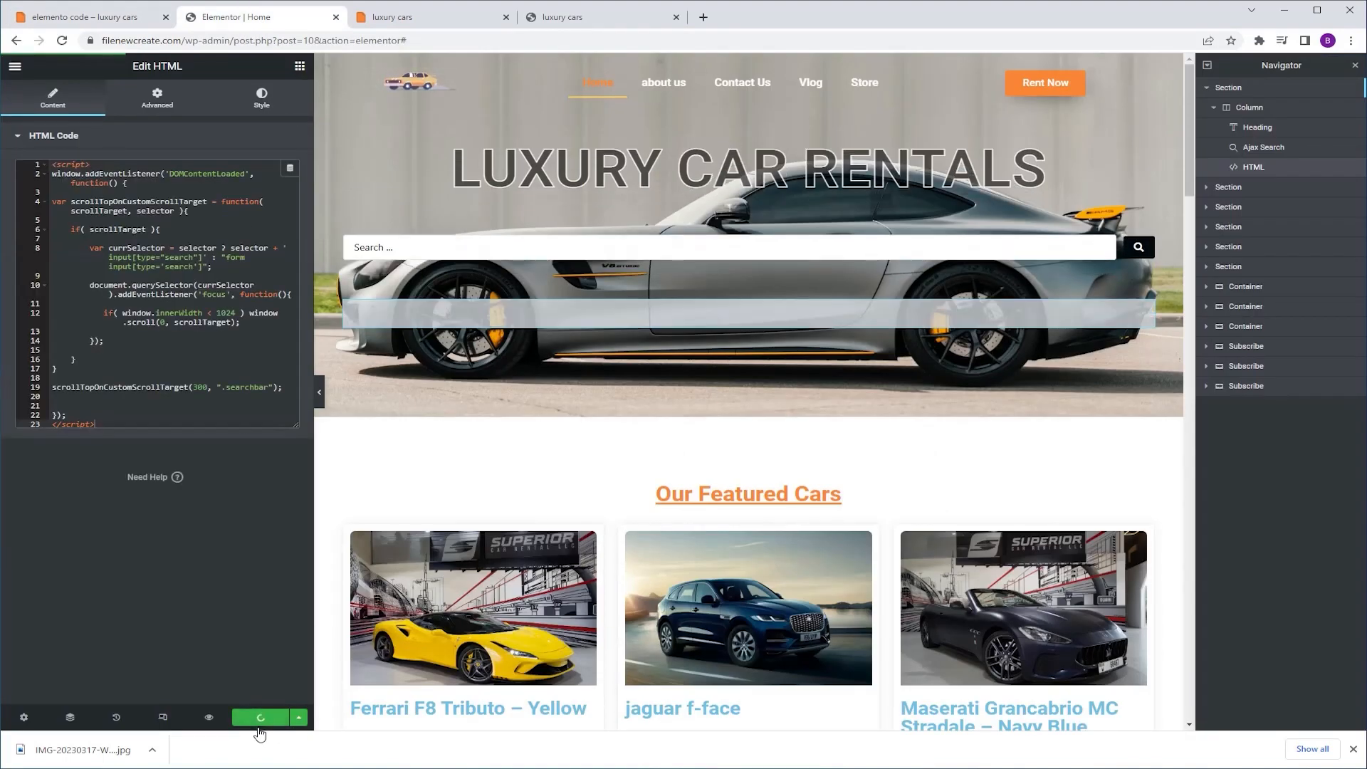
click(431, 16)
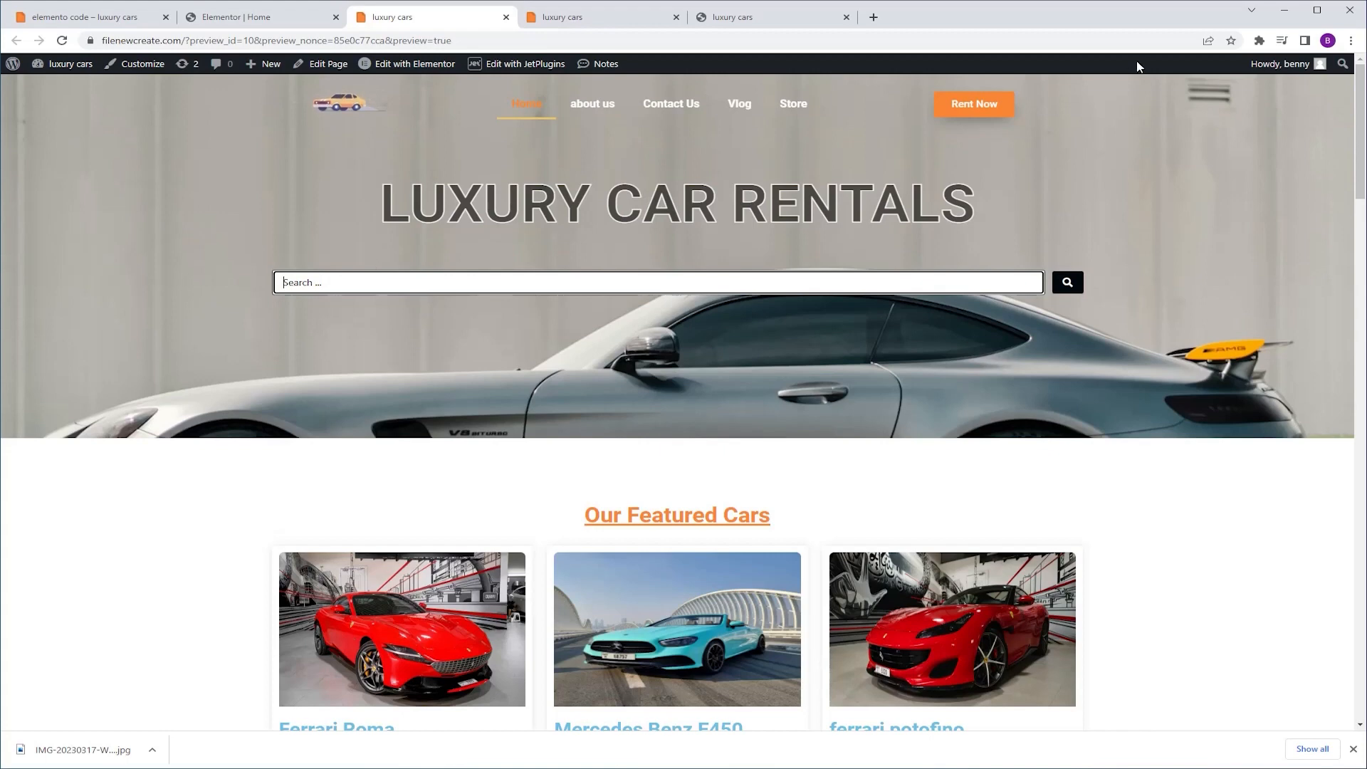
Step: Reload the mobile preview, tap search and type 'ferrari' to confirm it scrolls above the keyboard
click(1259, 40)
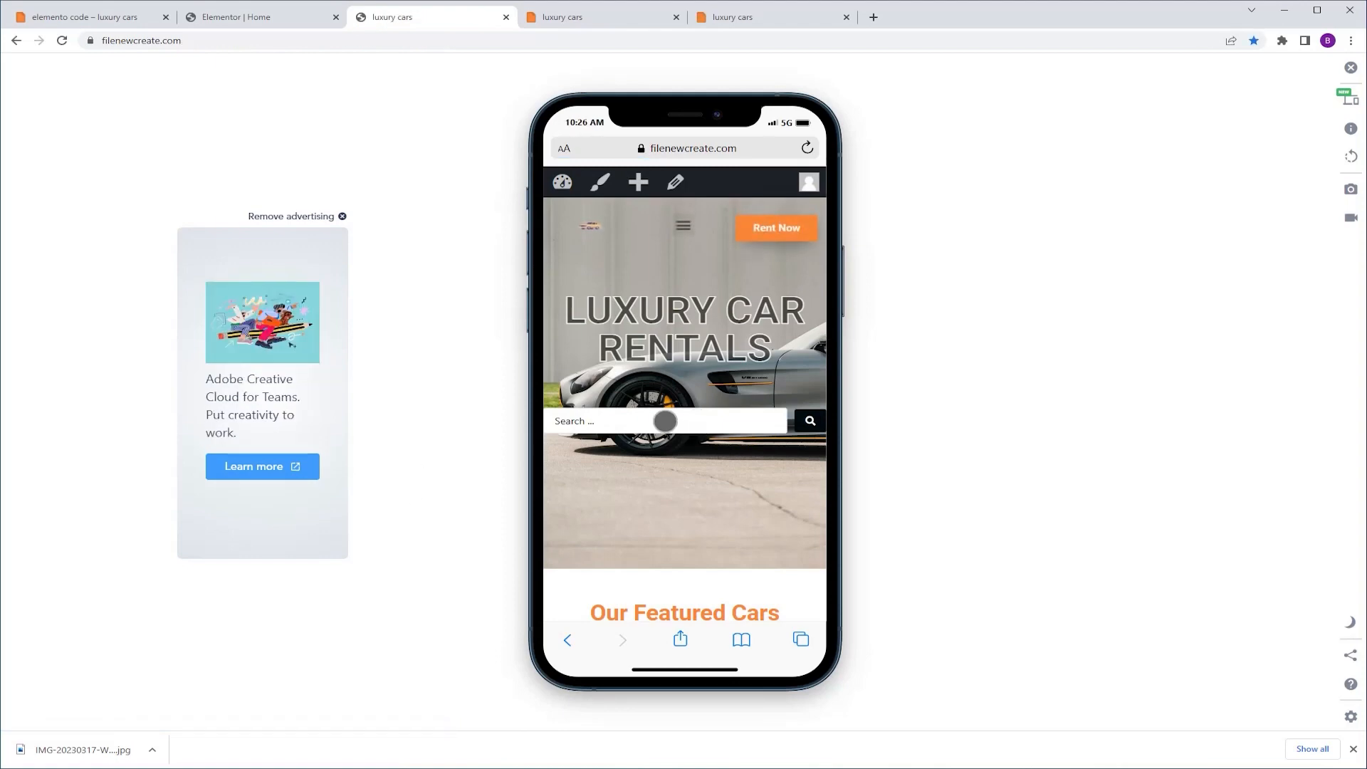
click(665, 421)
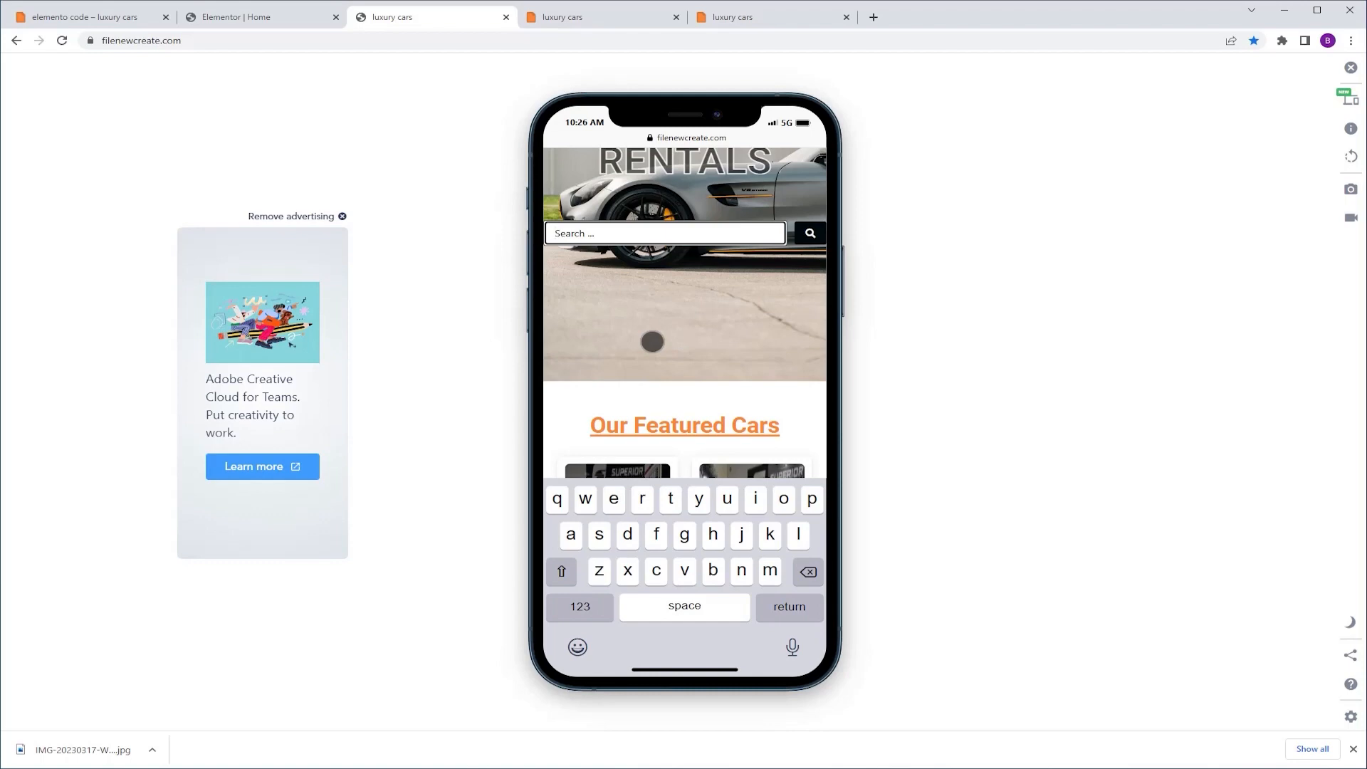
text(ferrari)
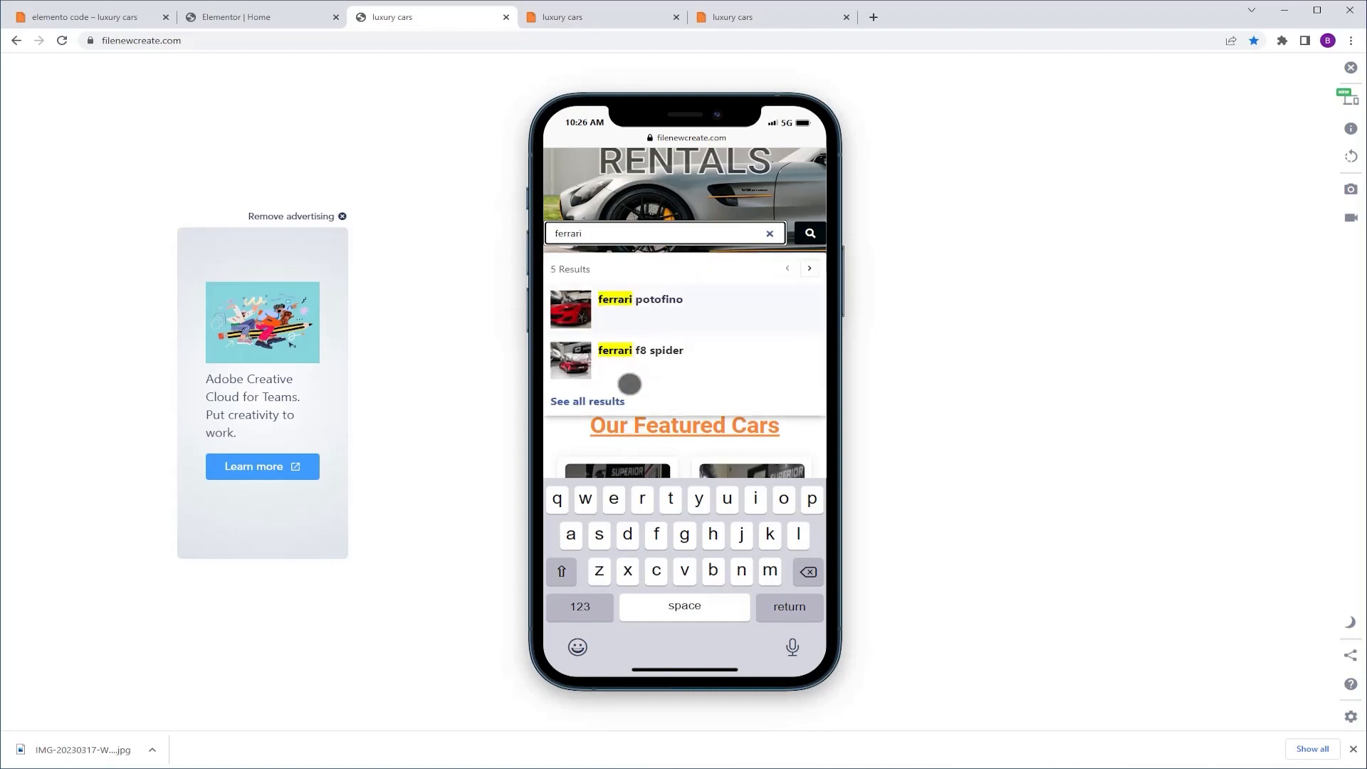
mouse_move(726, 327)
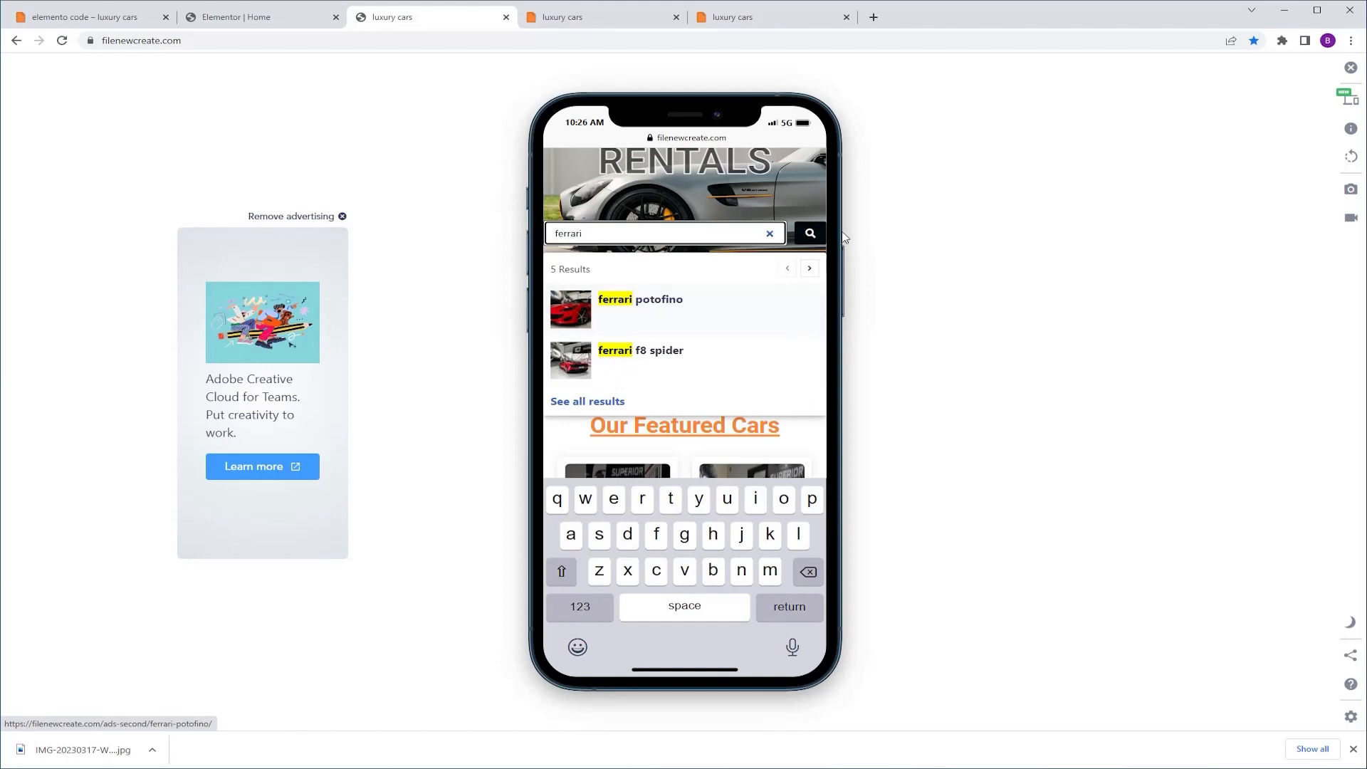
Step: Change the scrollTopOnCustomScrollTarget offset to 250 and update the page
click(262, 16)
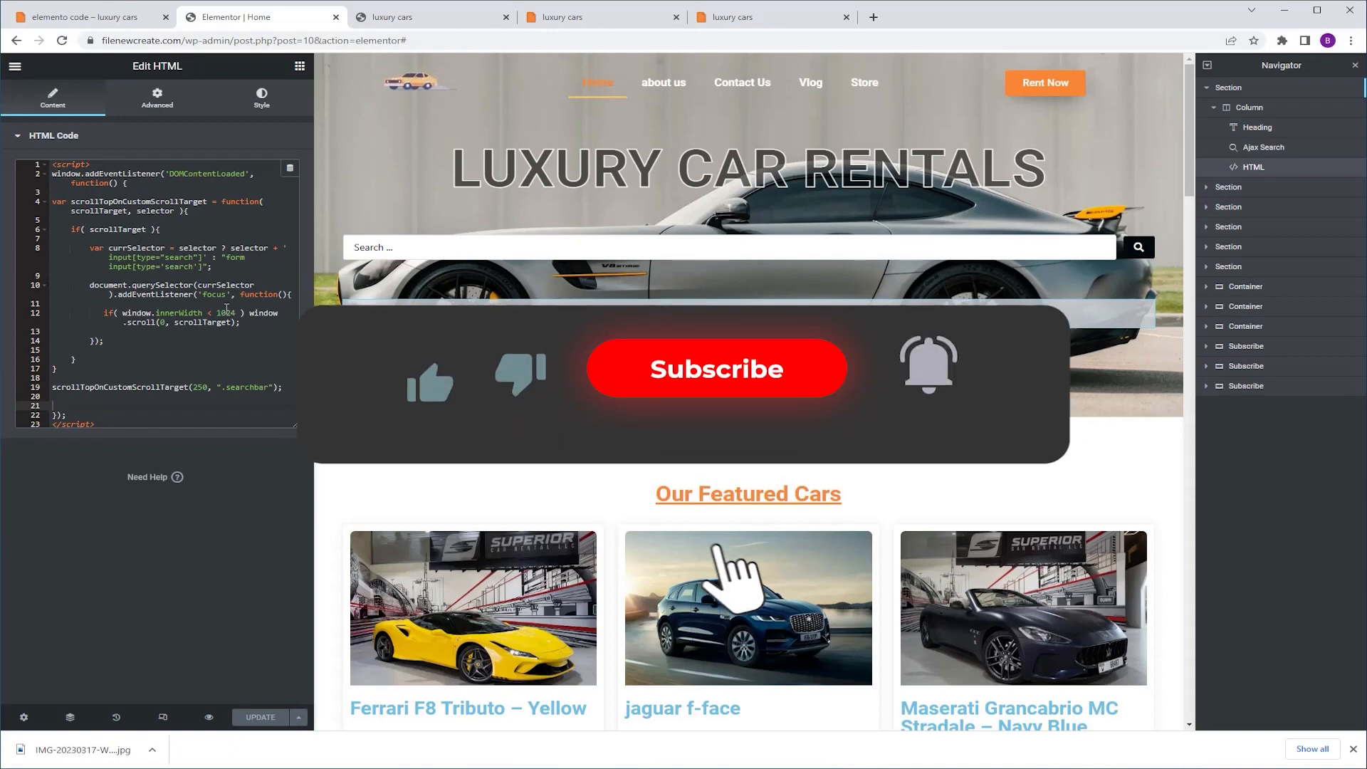
click(715, 368)
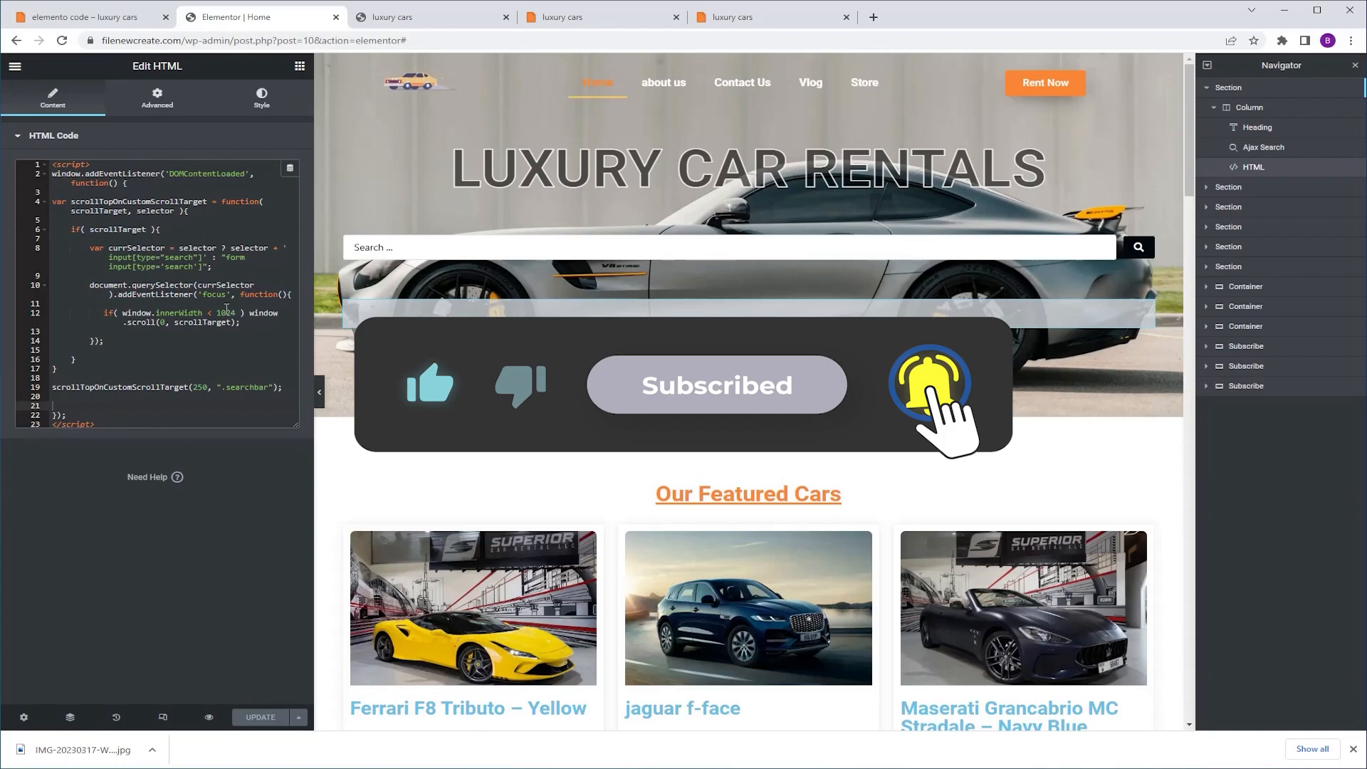